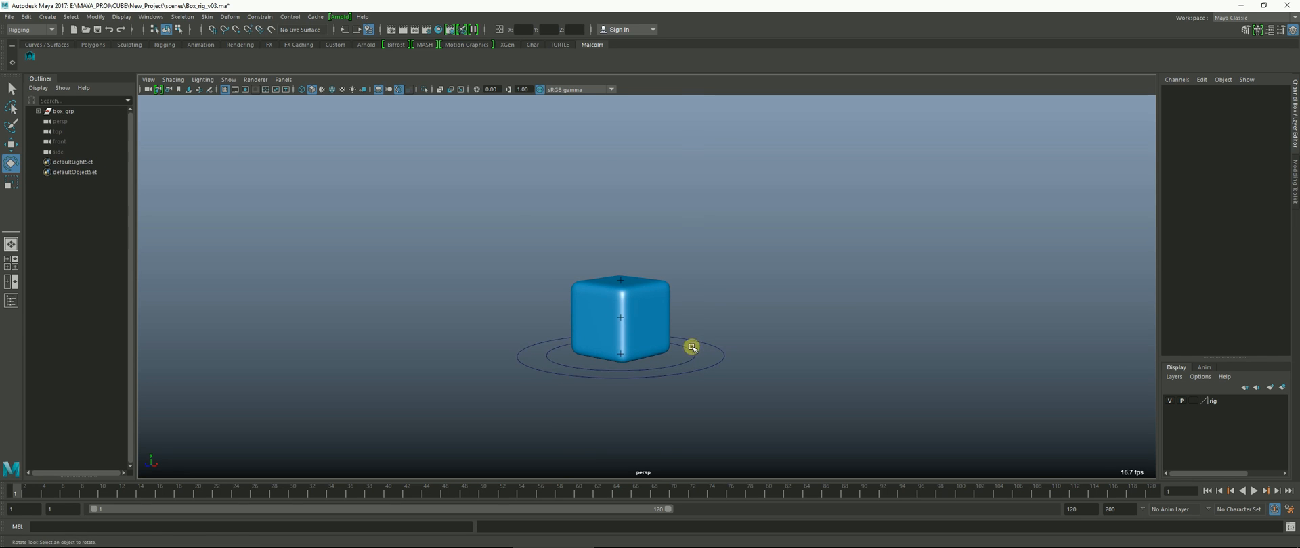
- Test the existing rig by lifting and tilting the cube with the offset control, then undo
{"action": "left_click", "coordinate": [691, 346]}
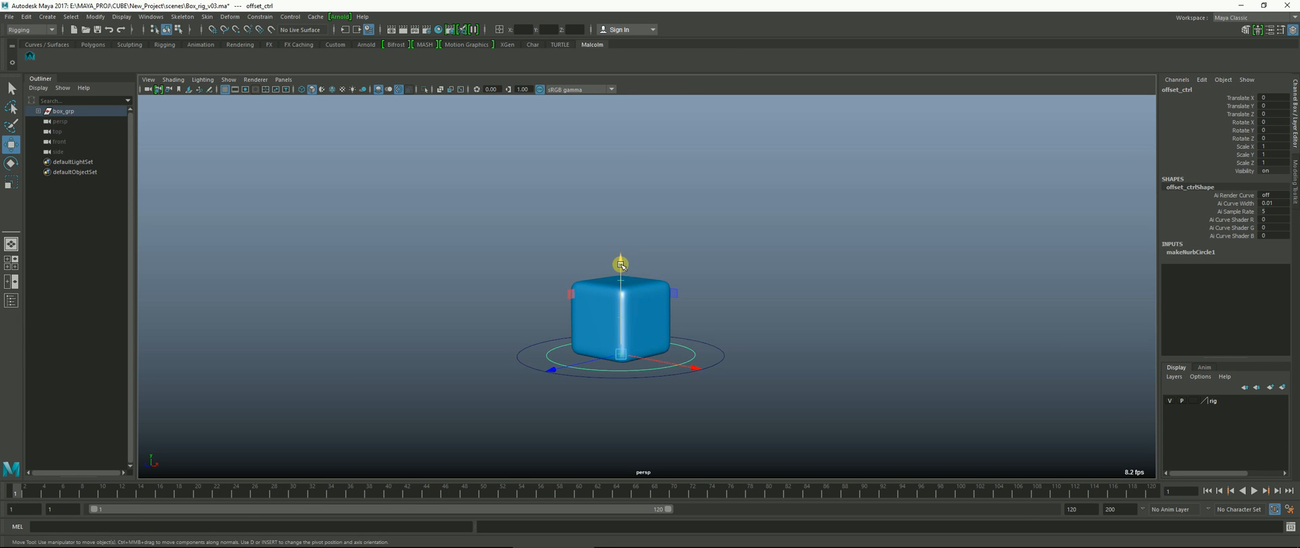
{"action": "left_click_drag", "start_coordinate": [621, 264], "coordinate": [620, 108]}
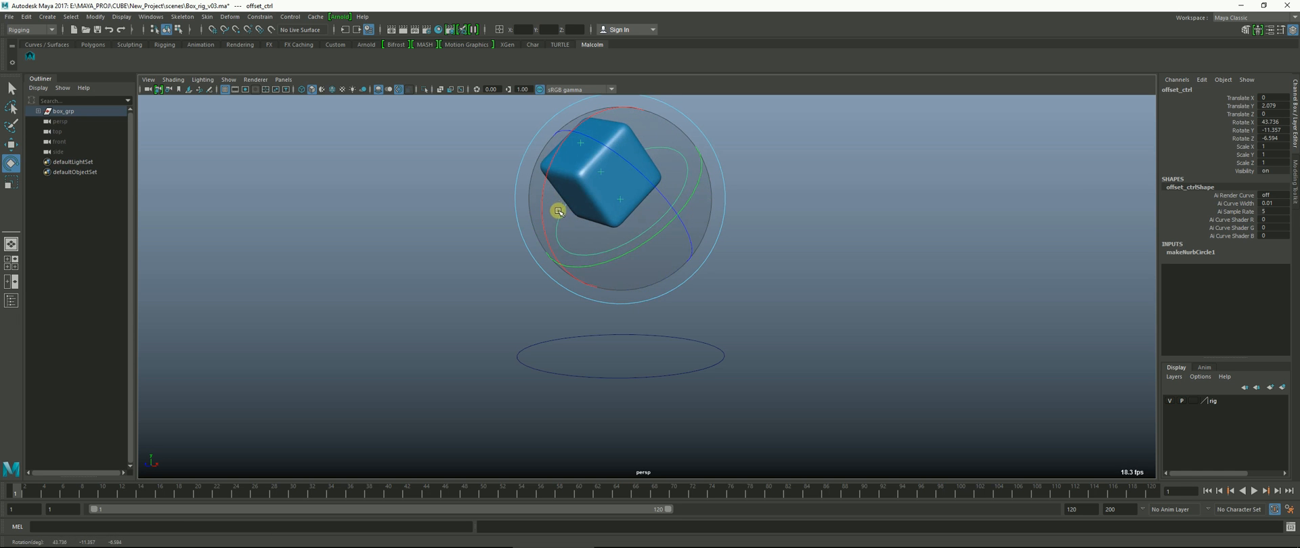
{"action": "key", "text": "ctrl+z"}
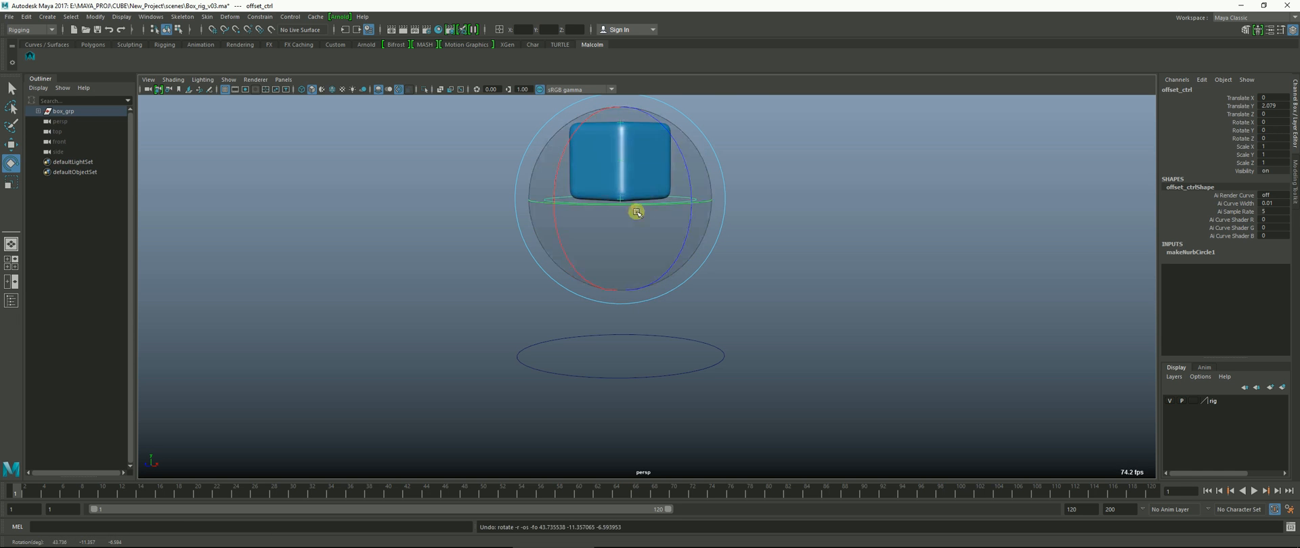
{"action": "left_click_drag", "start_coordinate": [634, 212], "coordinate": [566, 216]}
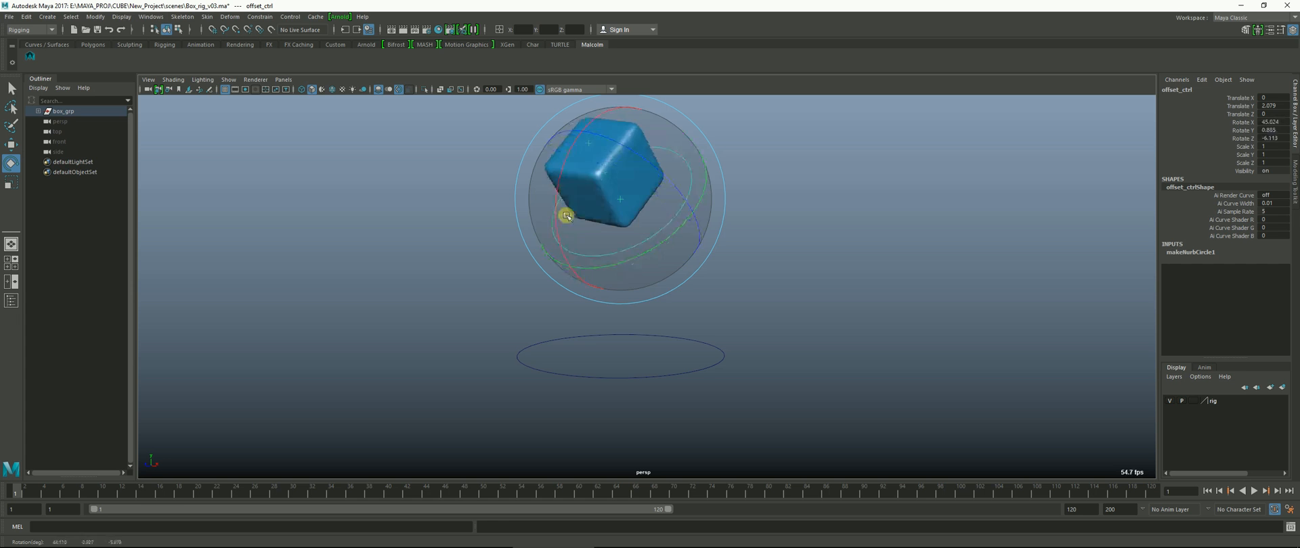
{"action": "left_click_drag", "start_coordinate": [566, 215], "coordinate": [625, 184]}
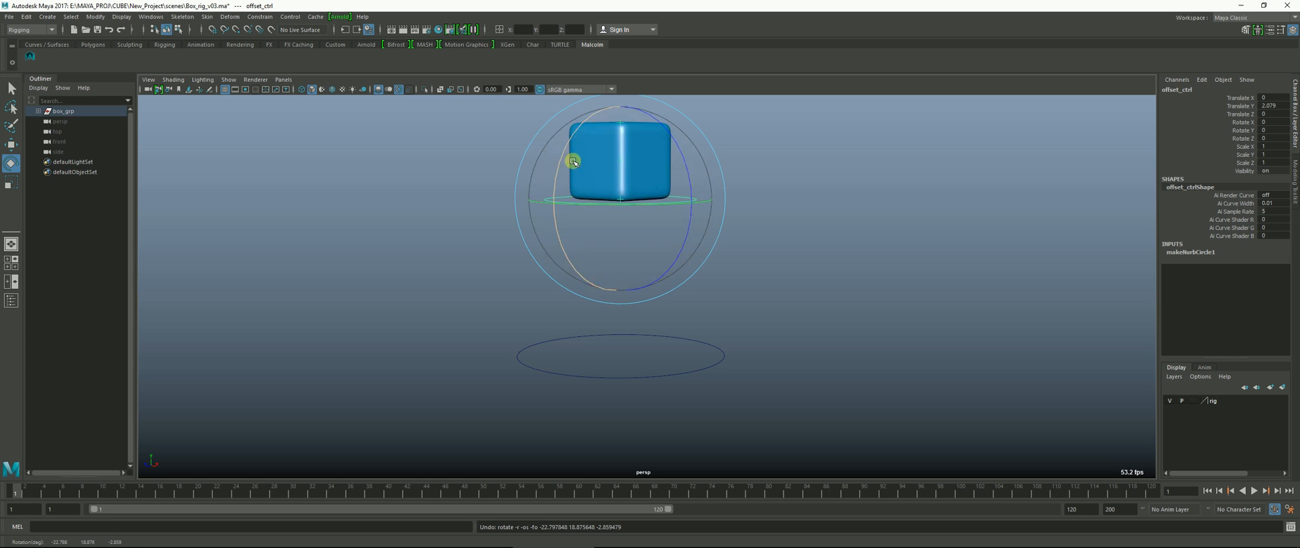
{"action": "left_click_drag", "start_coordinate": [574, 161], "coordinate": [567, 165]}
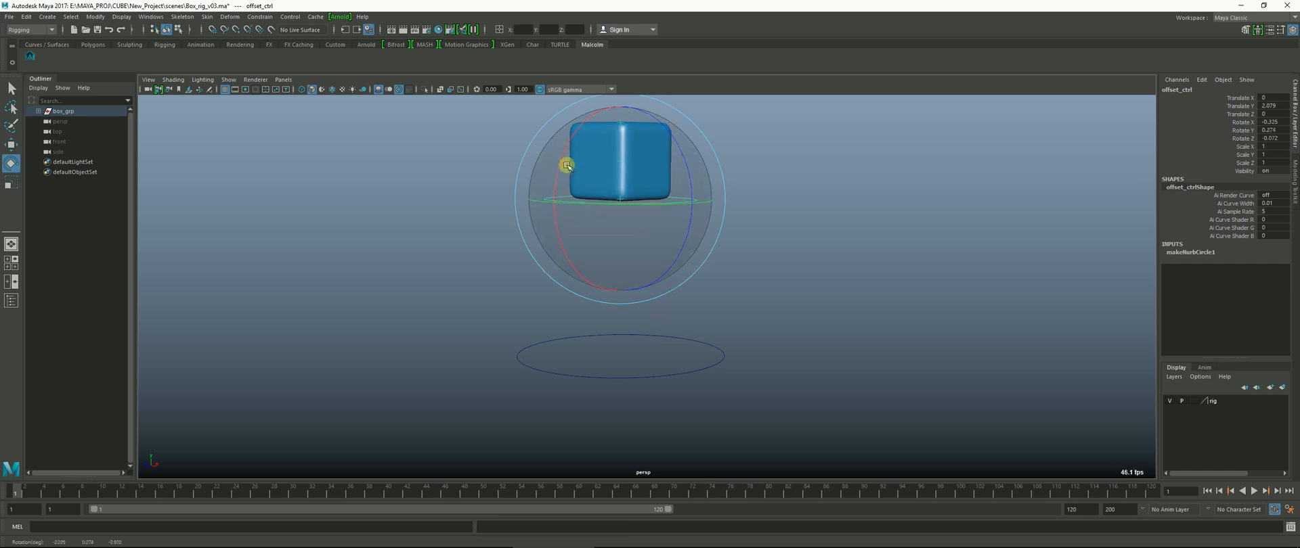
{"action": "left_click_drag", "start_coordinate": [567, 164], "coordinate": [587, 264]}
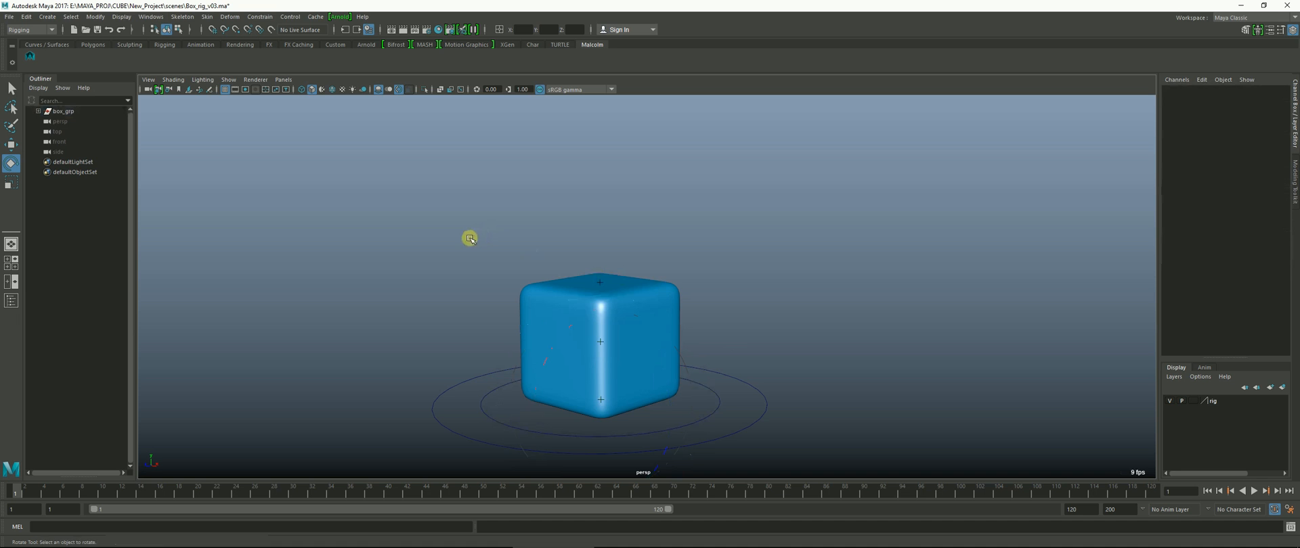
- Create a new NURBS circle at the origin via the hotbox Create menu
{"action": "key", "text": "space"}
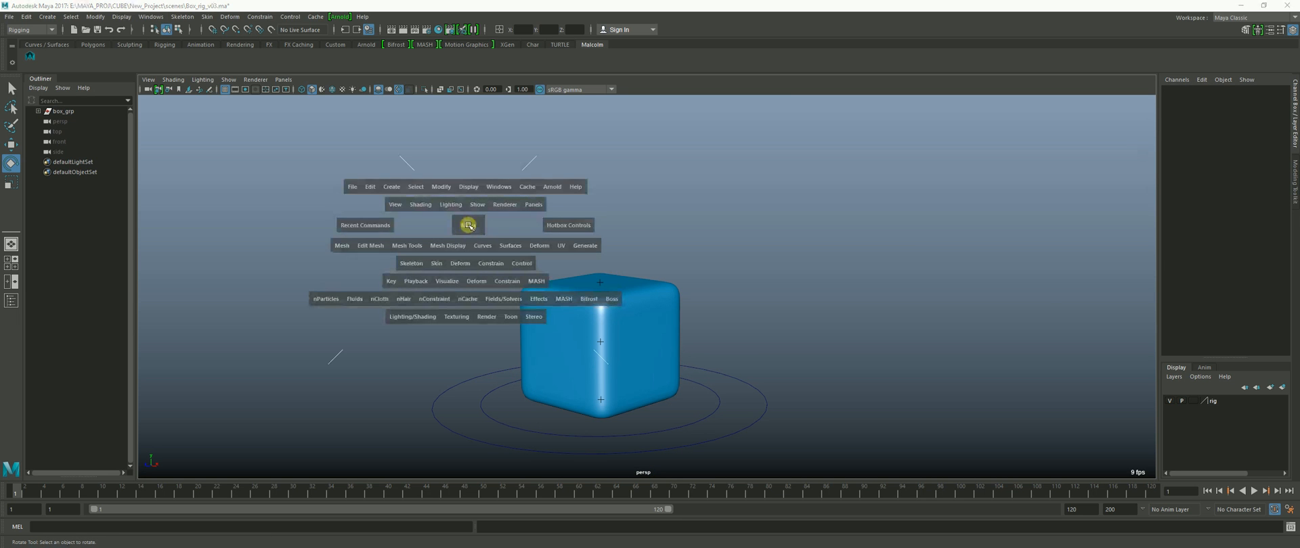
{"action": "left_click", "coordinate": [390, 187]}
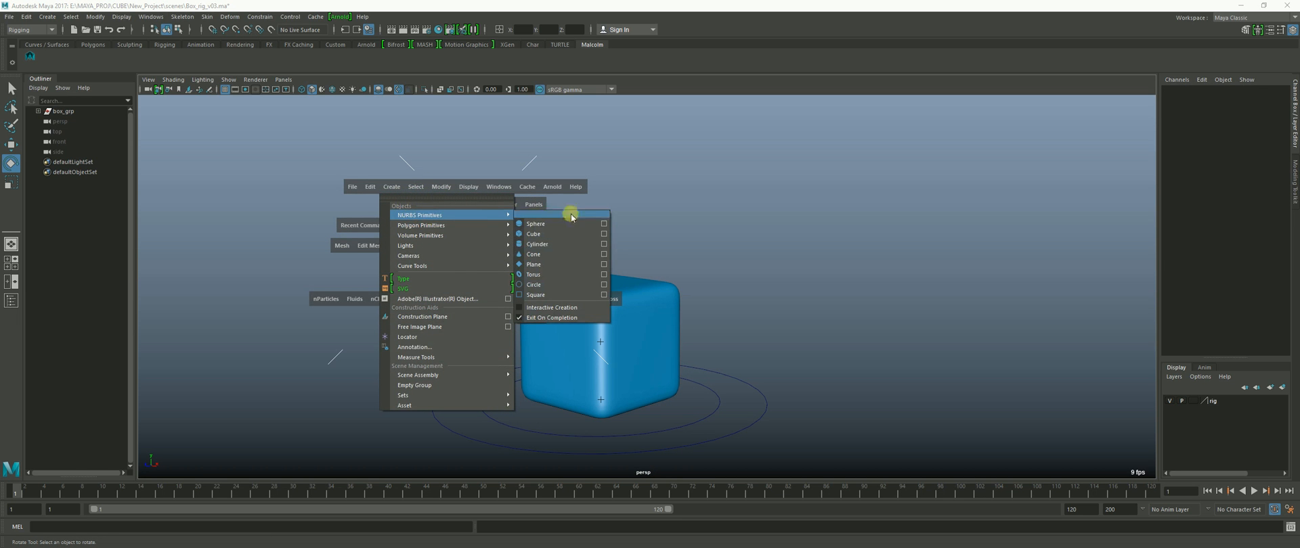
{"action": "left_click", "coordinate": [533, 284]}
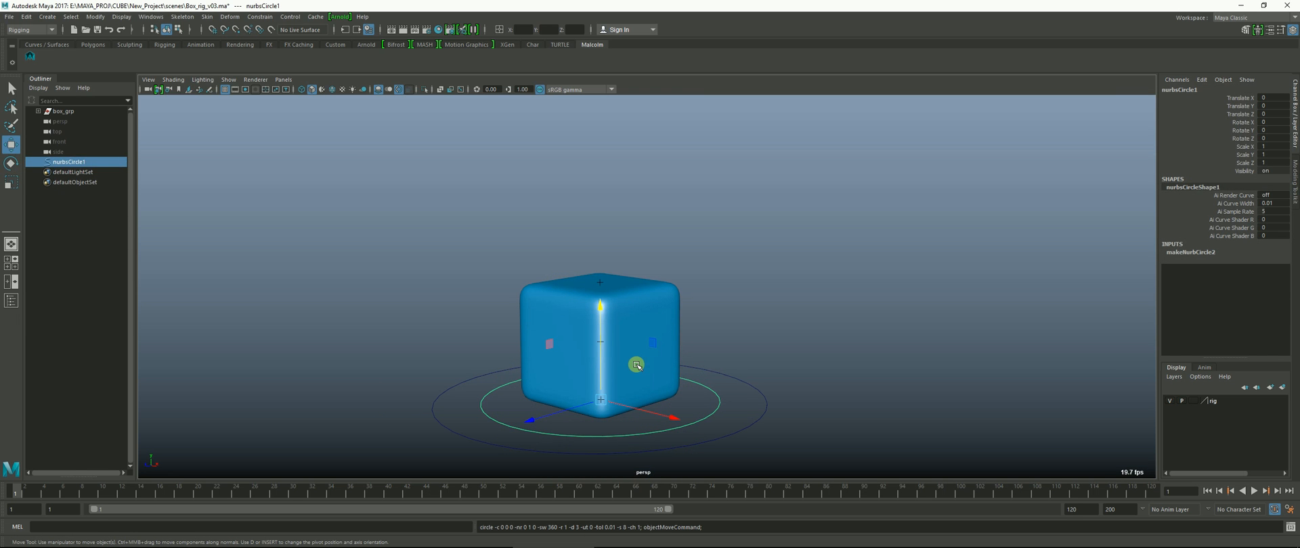
- Move nurbsCircle1 up so it sits centred at the cube's middle height
{"action": "left_click_drag", "start_coordinate": [636, 365], "coordinate": [608, 395]}
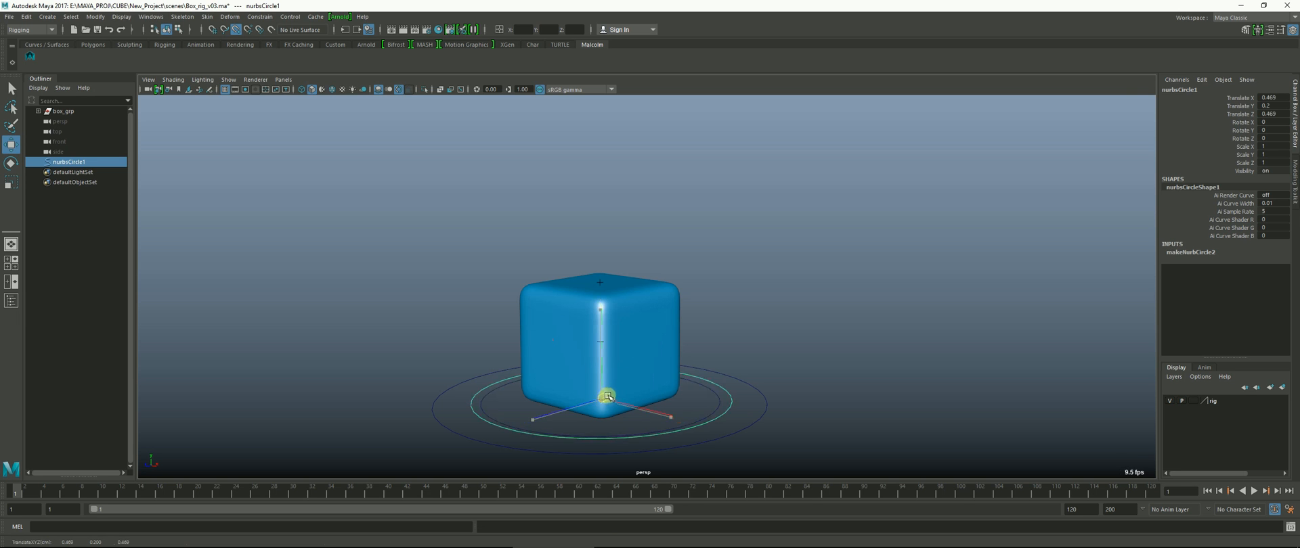
{"action": "left_click_drag", "start_coordinate": [608, 395], "coordinate": [613, 289]}
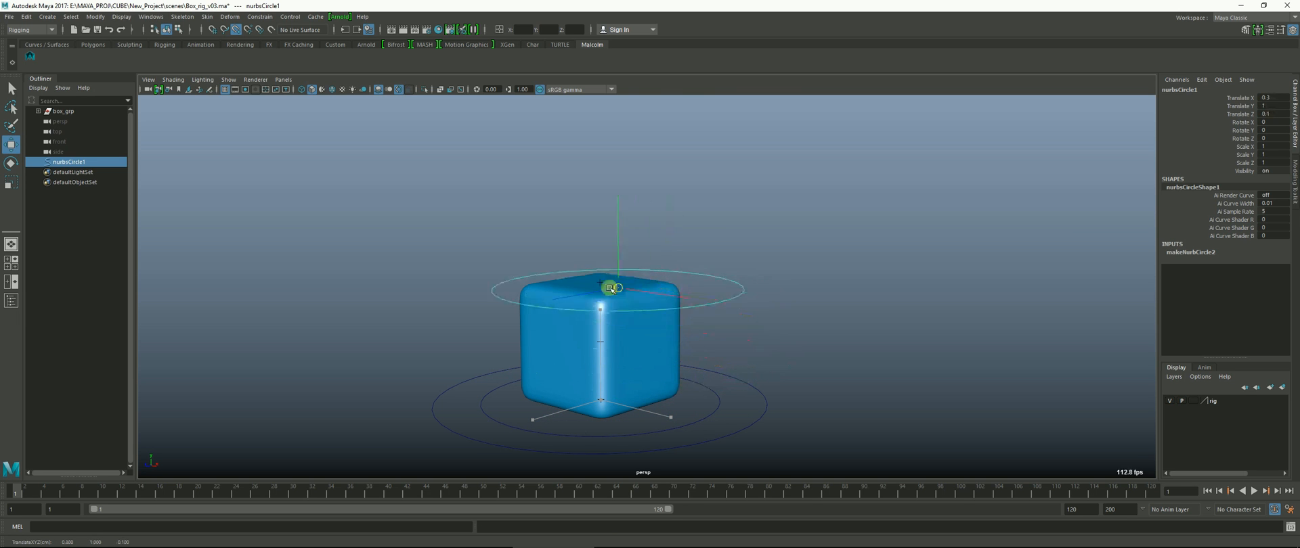
{"action": "left_click_drag", "start_coordinate": [612, 289], "coordinate": [583, 340]}
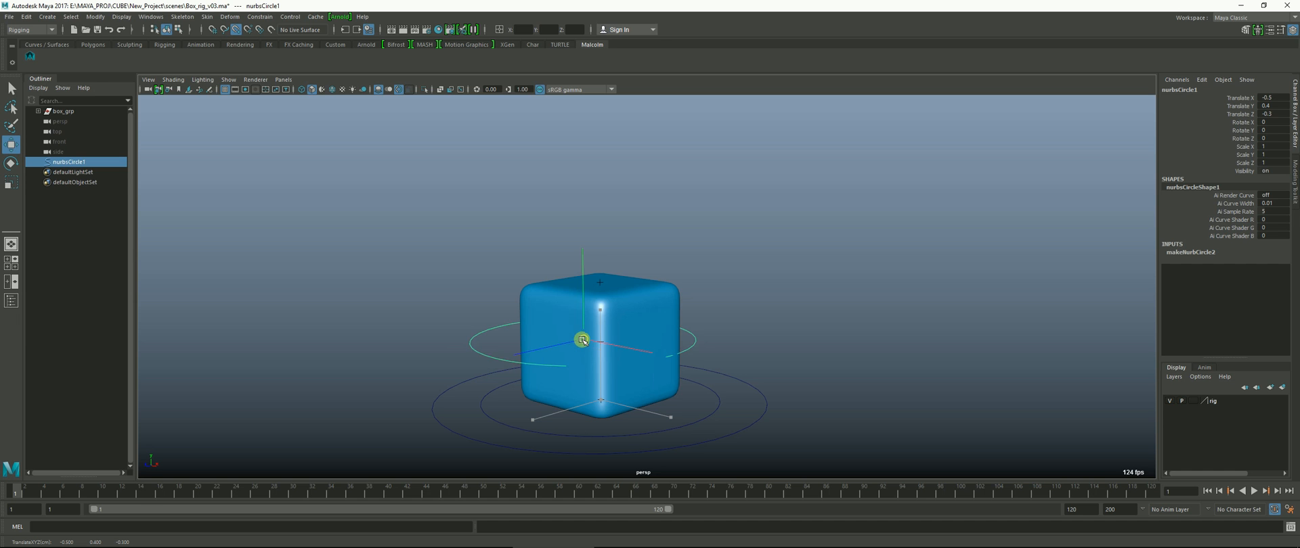
{"action": "left_click_drag", "start_coordinate": [582, 340], "coordinate": [600, 344]}
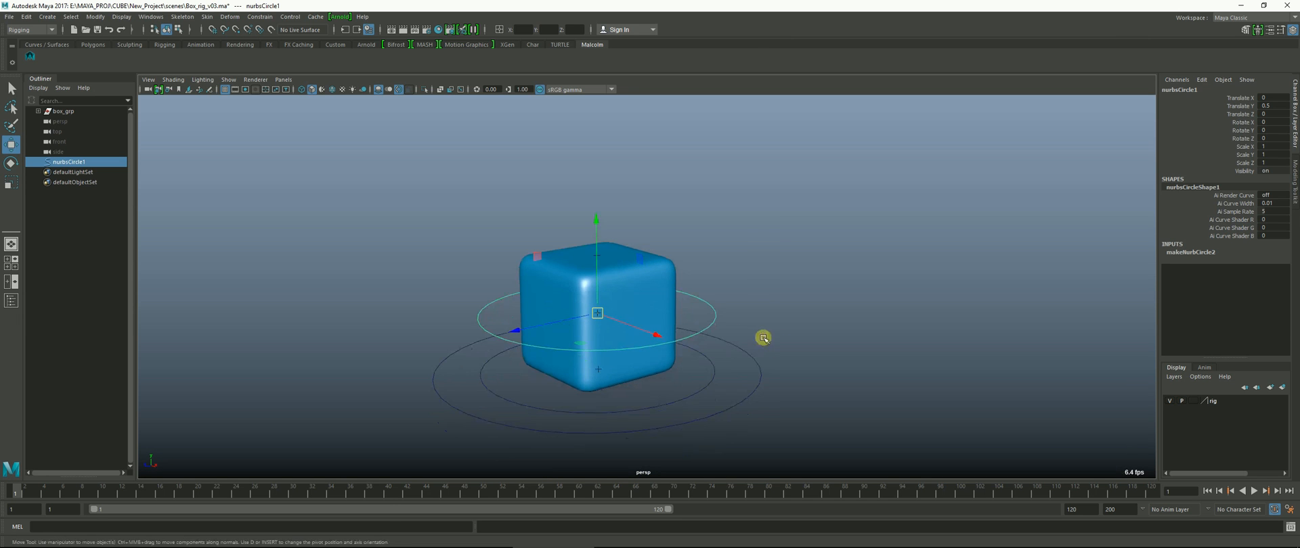
- Freeze the circle's transforms to zero and delete its construction history
{"action": "left_click", "coordinate": [94, 16]}
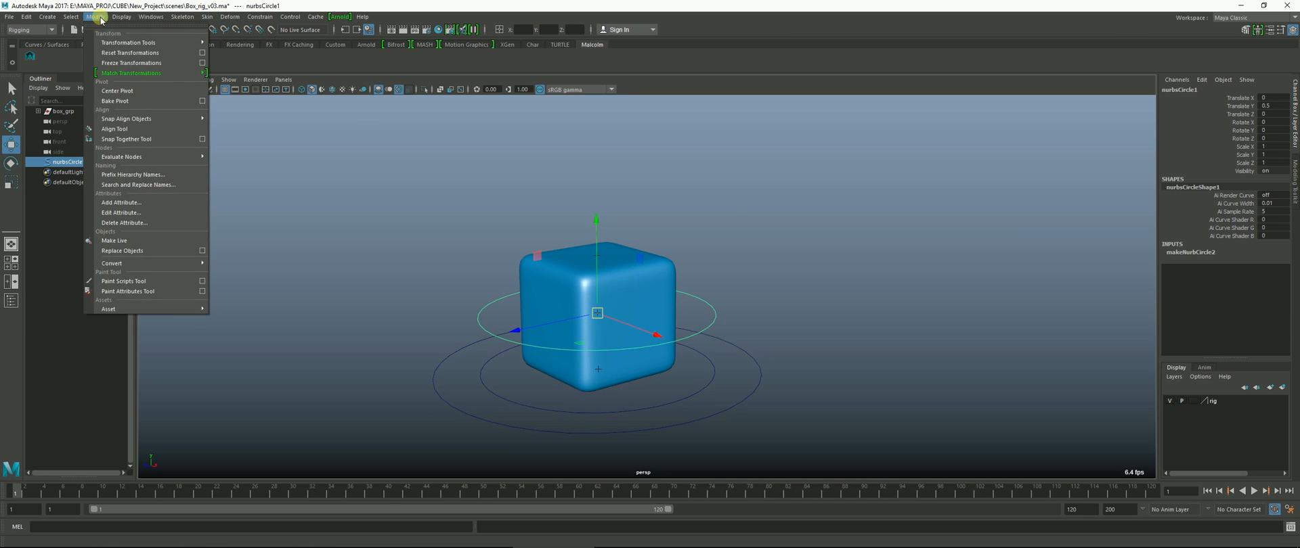
{"action": "left_click", "coordinate": [127, 62]}
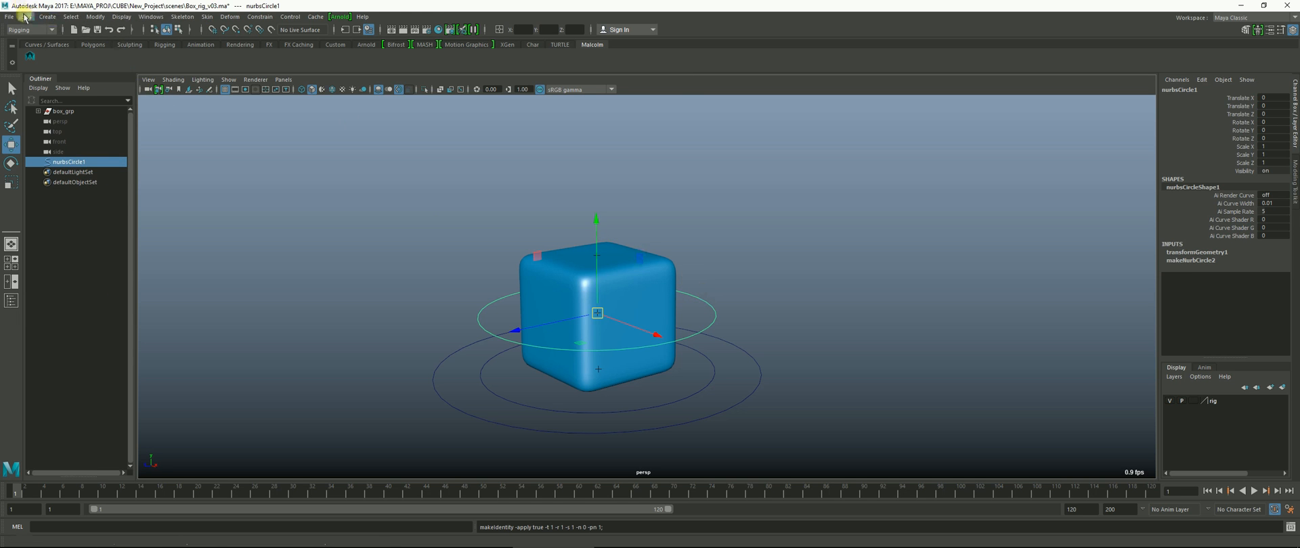
{"action": "left_click", "coordinate": [28, 16]}
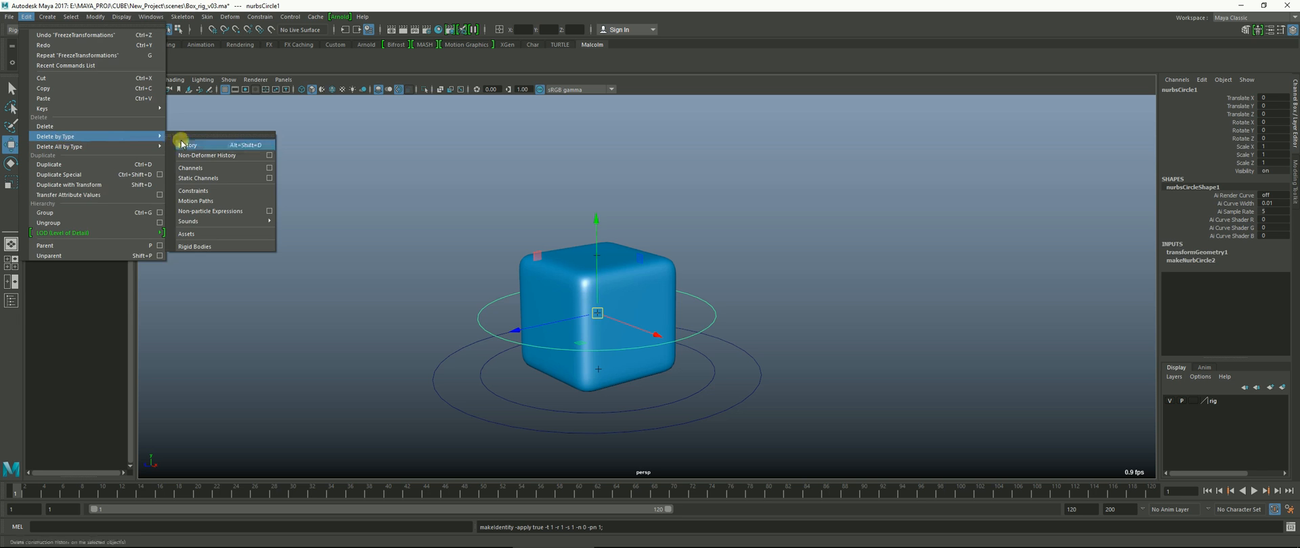
{"action": "left_click", "coordinate": [190, 143]}
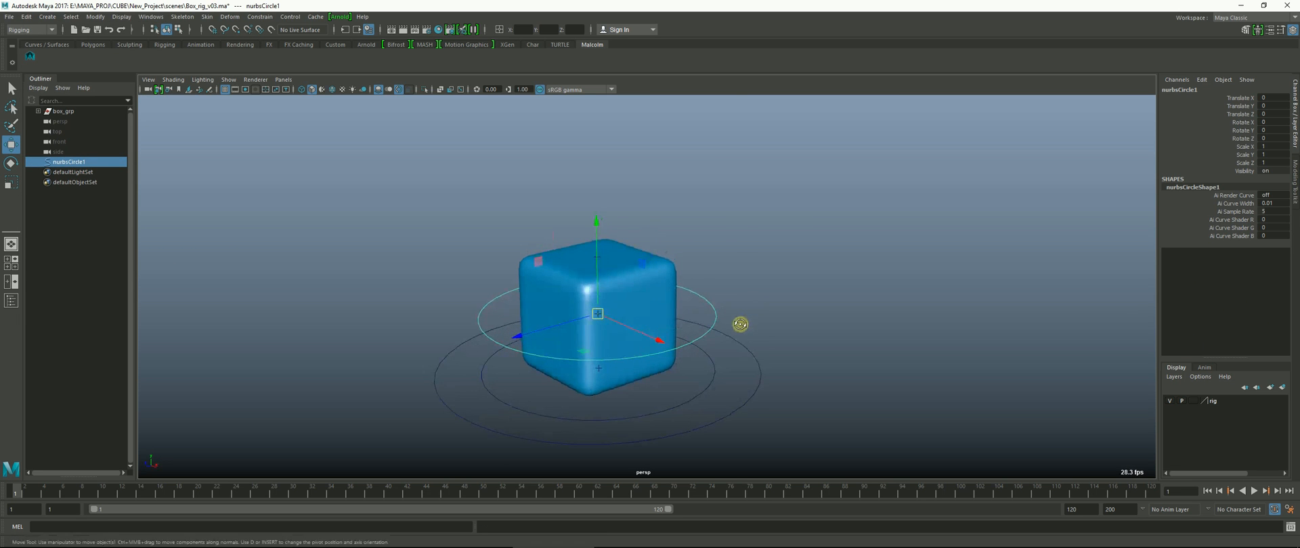
{"action": "mouse_move", "coordinate": [1133, 192]}
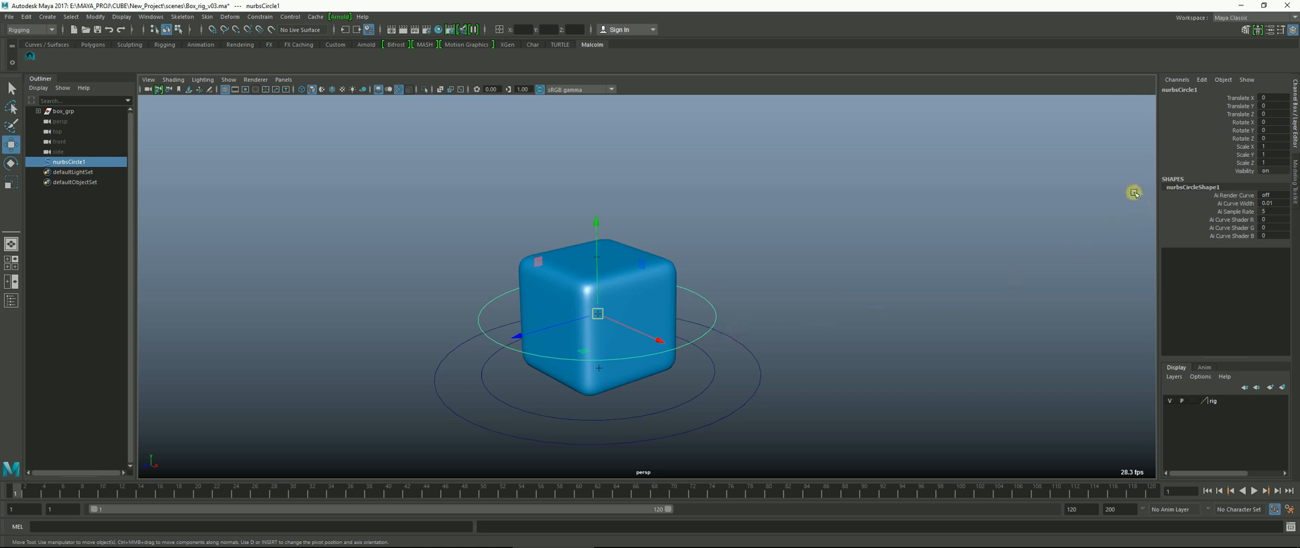
- Rename the circle to mid_ctrl, then test-move offset_ctrl and return it to rest
{"action": "left_click", "coordinate": [1181, 88]}
{"action": "type", "text": "mid_ctrl"}
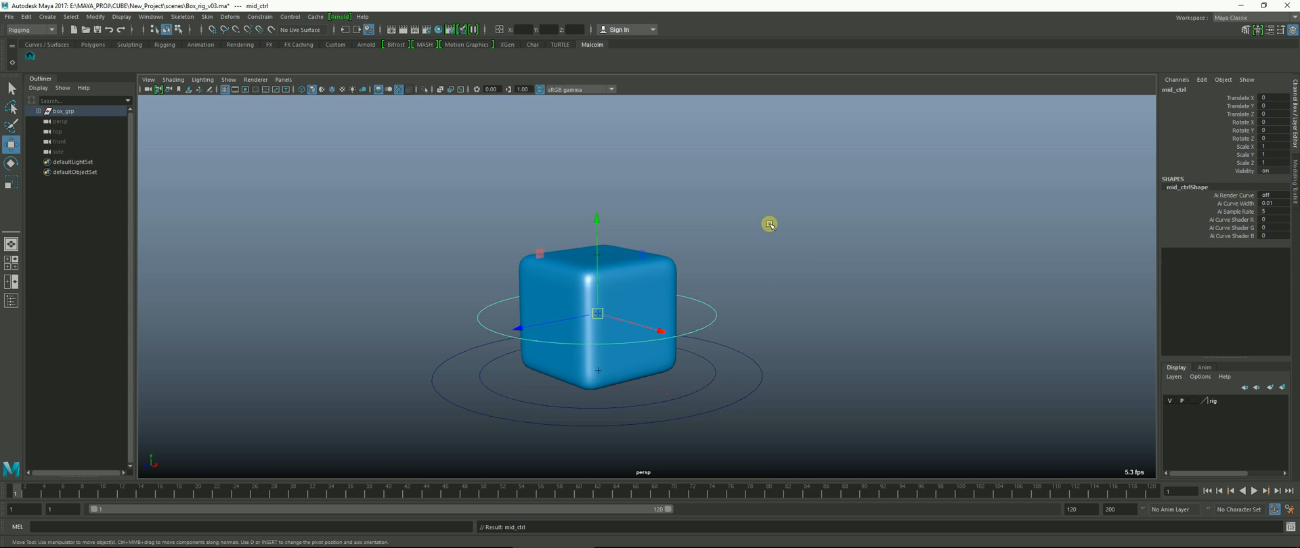
{"action": "left_click", "coordinate": [666, 379]}
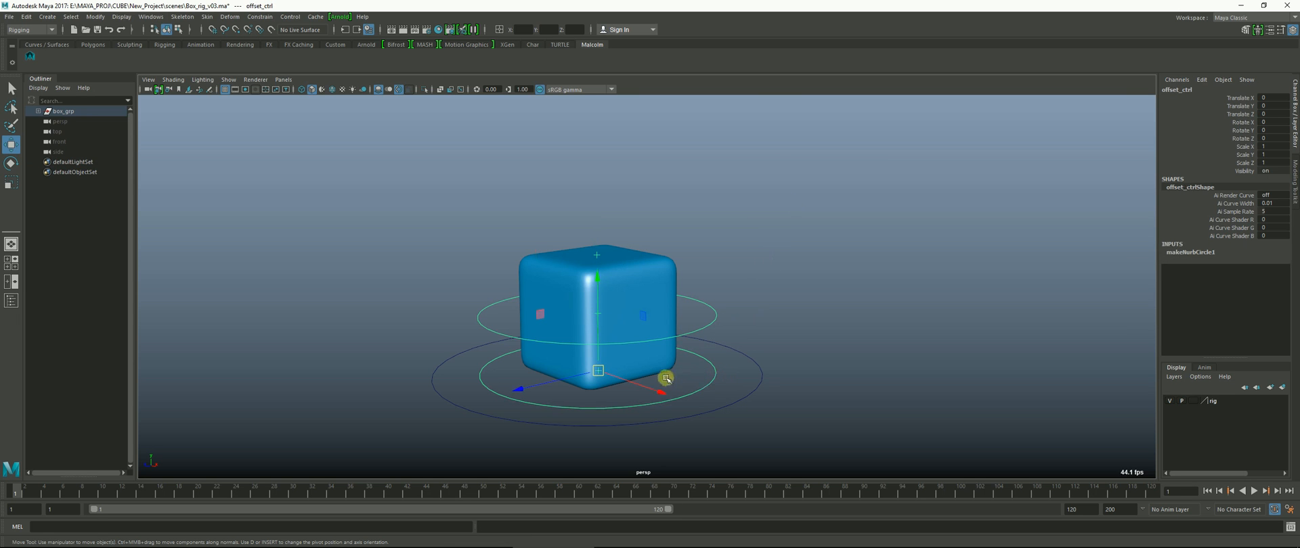
{"action": "left_click_drag", "start_coordinate": [667, 379], "coordinate": [800, 305]}
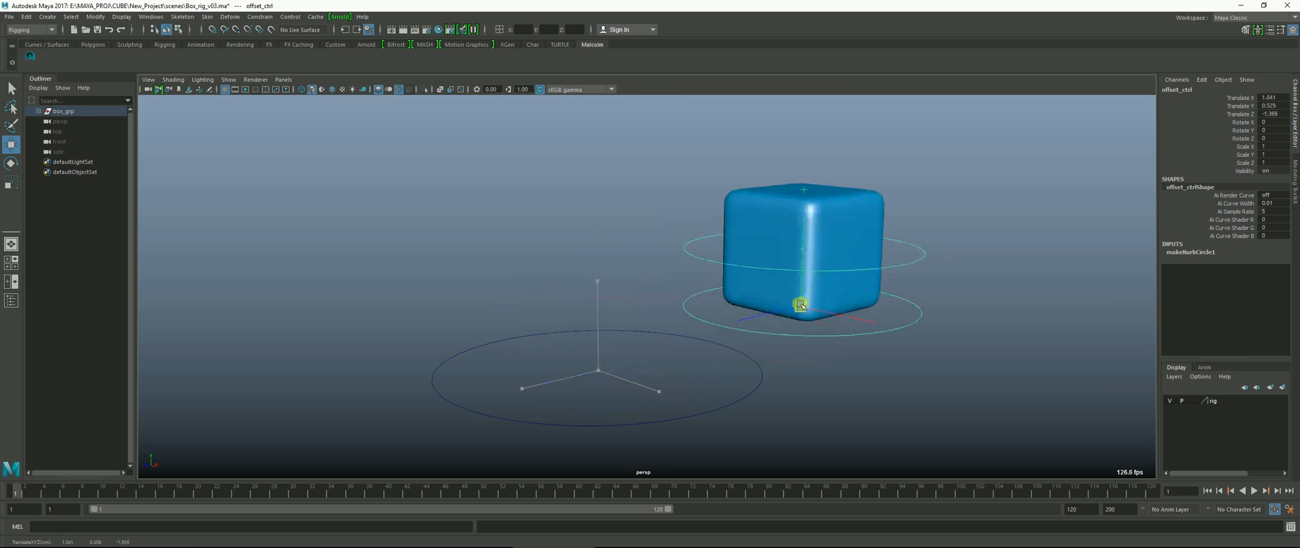
{"action": "left_click_drag", "start_coordinate": [801, 305], "coordinate": [493, 283]}
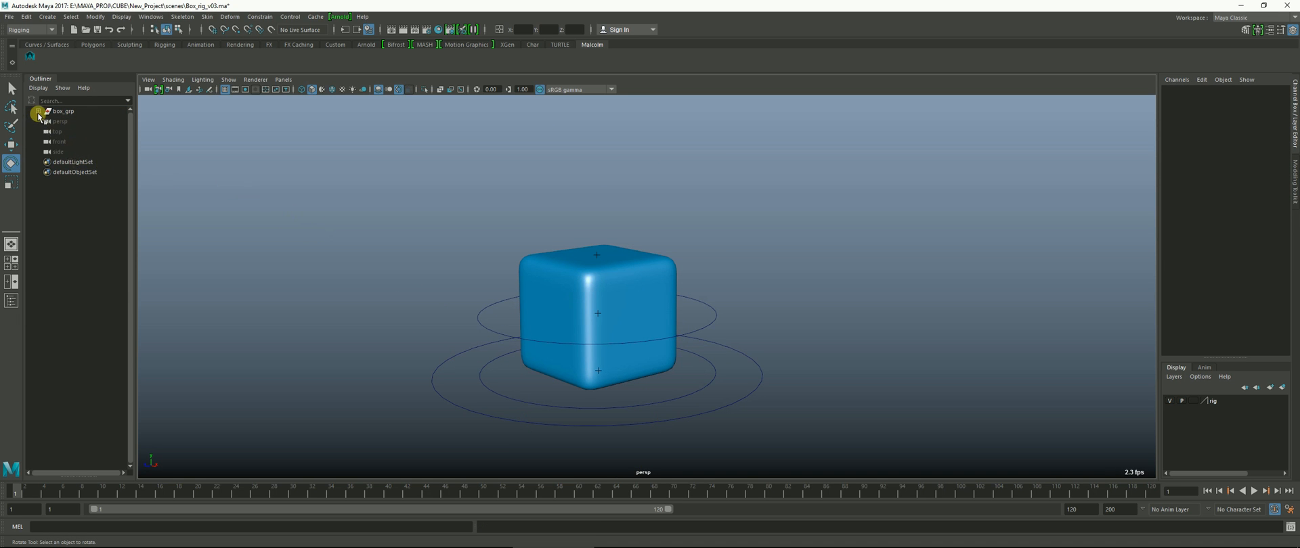
- Expand box_grp, rig_grp, master_ctrl and mesh_grp in the Outliner to reveal box_ply
{"action": "left_click", "coordinate": [39, 111]}
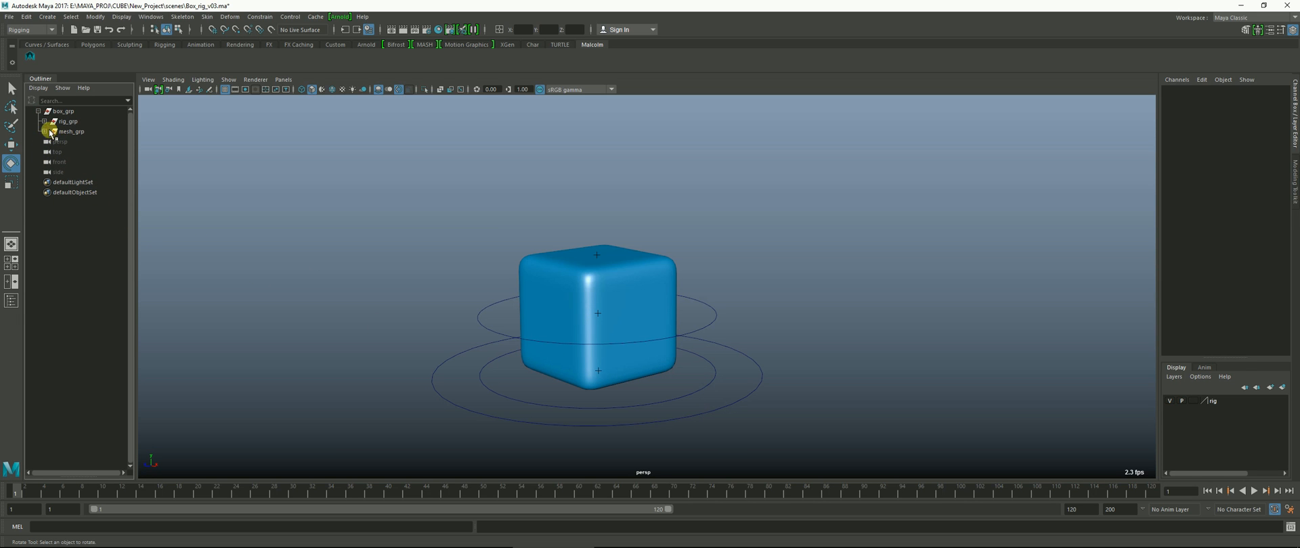
{"action": "left_click", "coordinate": [43, 121]}
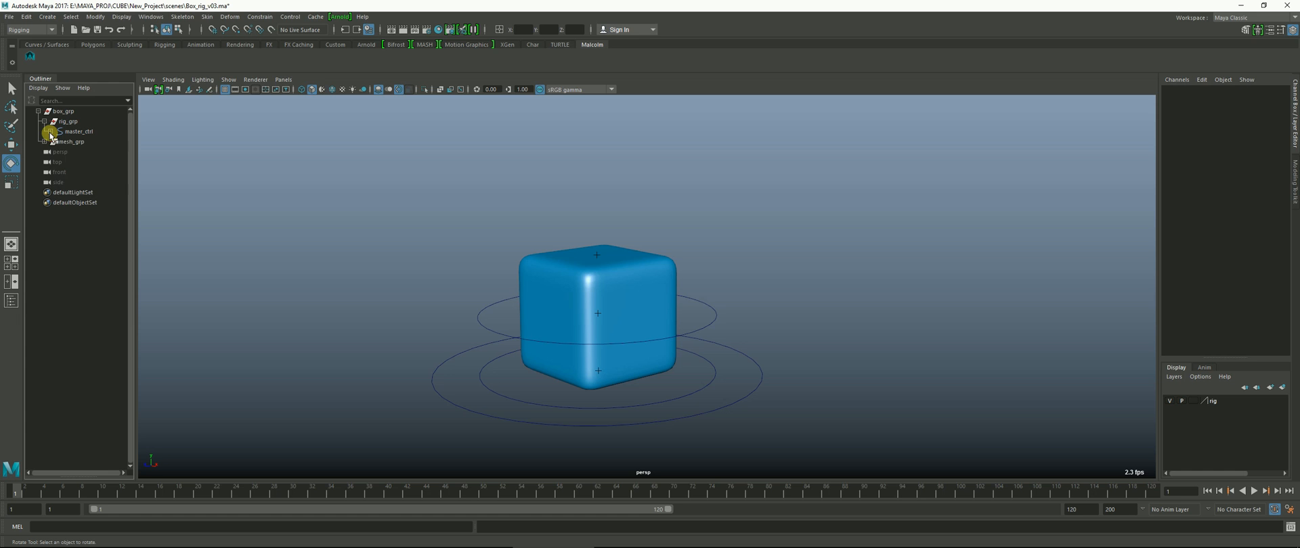
{"action": "left_click", "coordinate": [43, 131]}
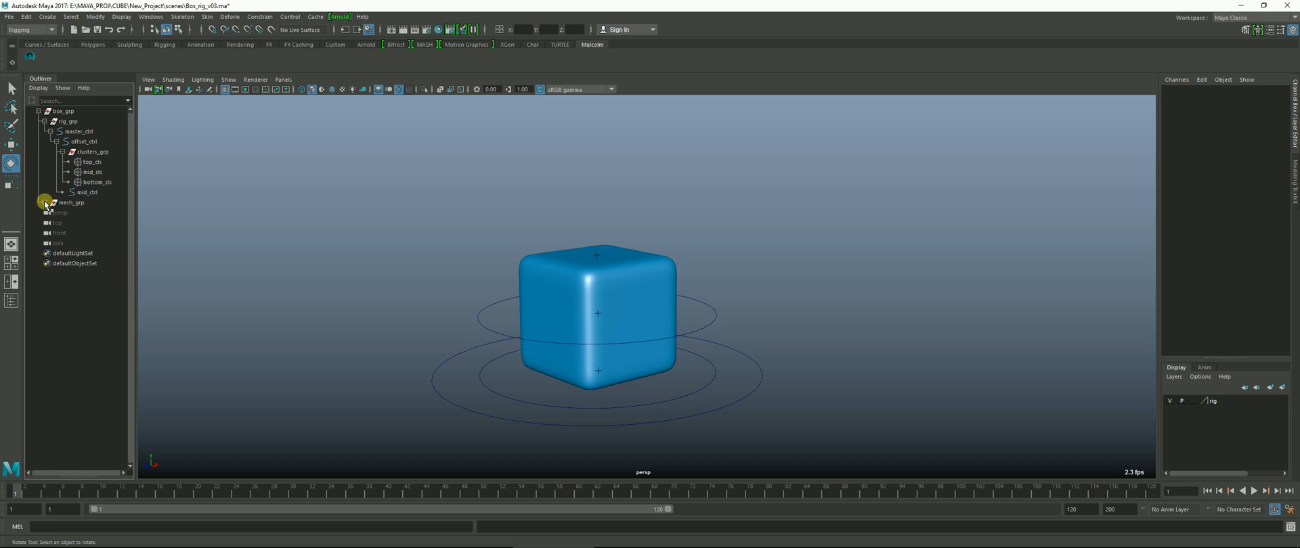
{"action": "left_click", "coordinate": [43, 203]}
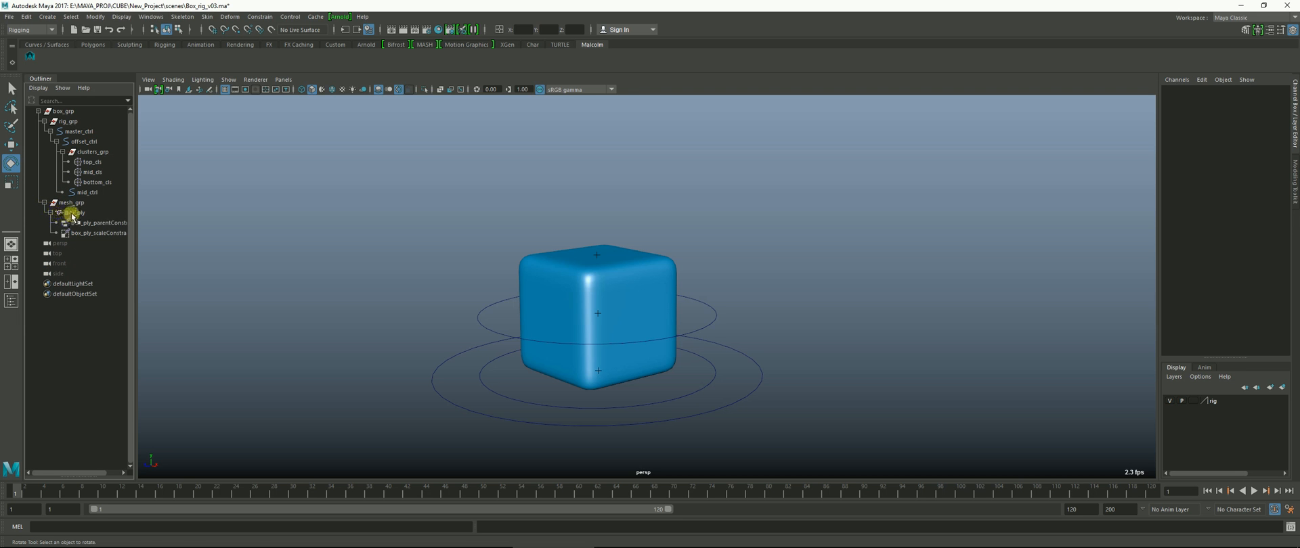
- Delete box_ply's old parent and scale constraints and select mid_ctrl as the new driver
{"action": "left_click", "coordinate": [73, 213]}
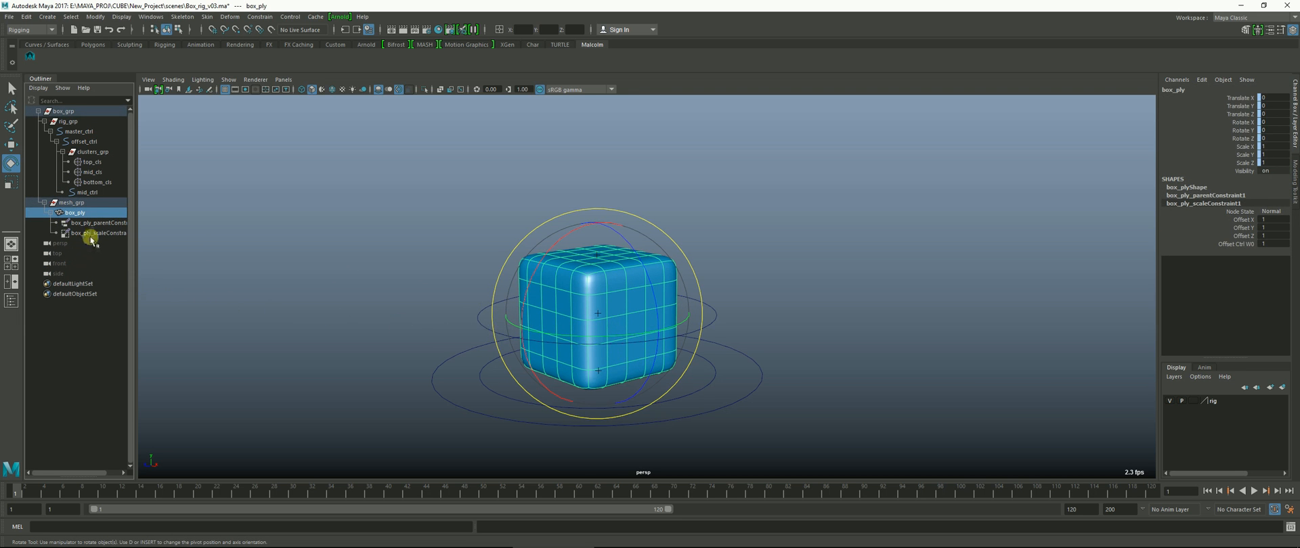
{"action": "left_click", "coordinate": [95, 223]}
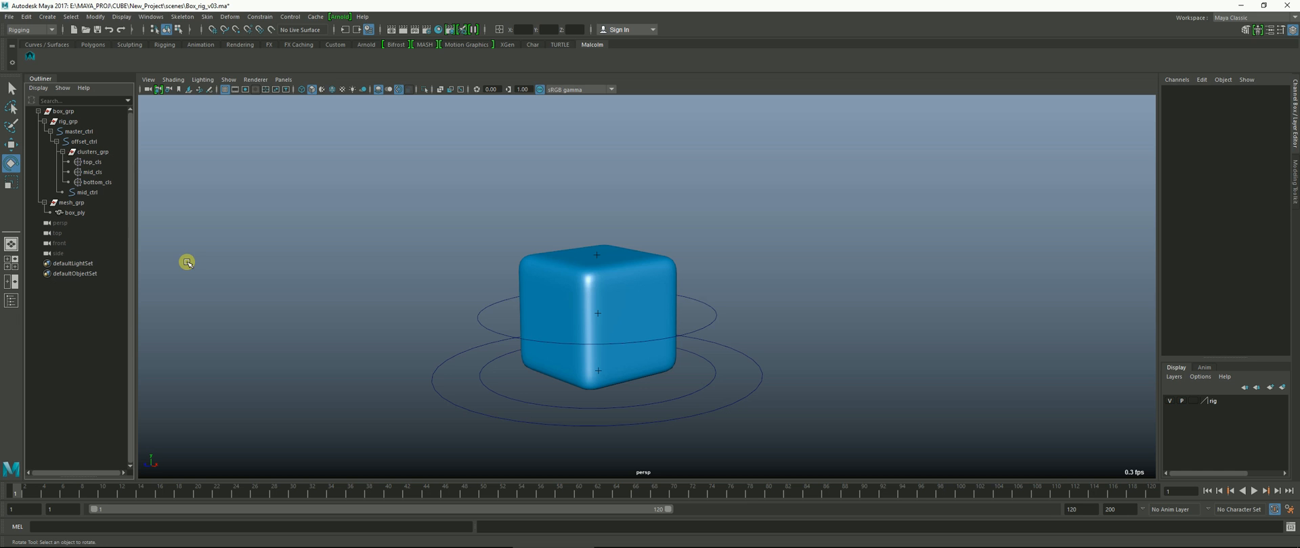
{"action": "left_click", "coordinate": [86, 191]}
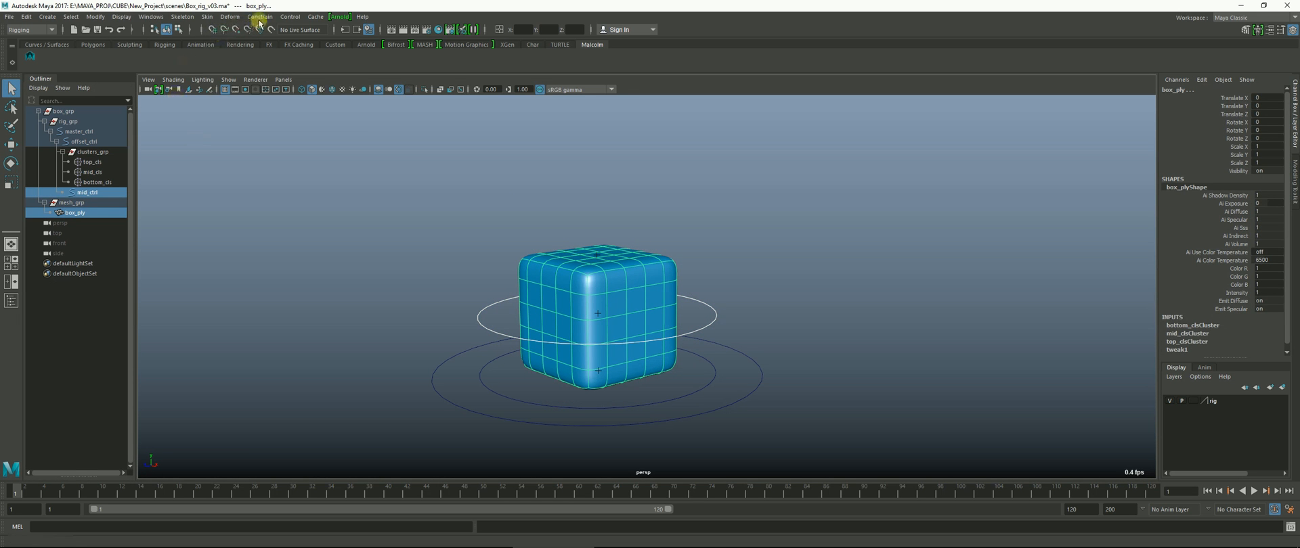
- Constrain box_ply to mid_ctrl with new parent and scale constraints
{"action": "left_click", "coordinate": [260, 16]}
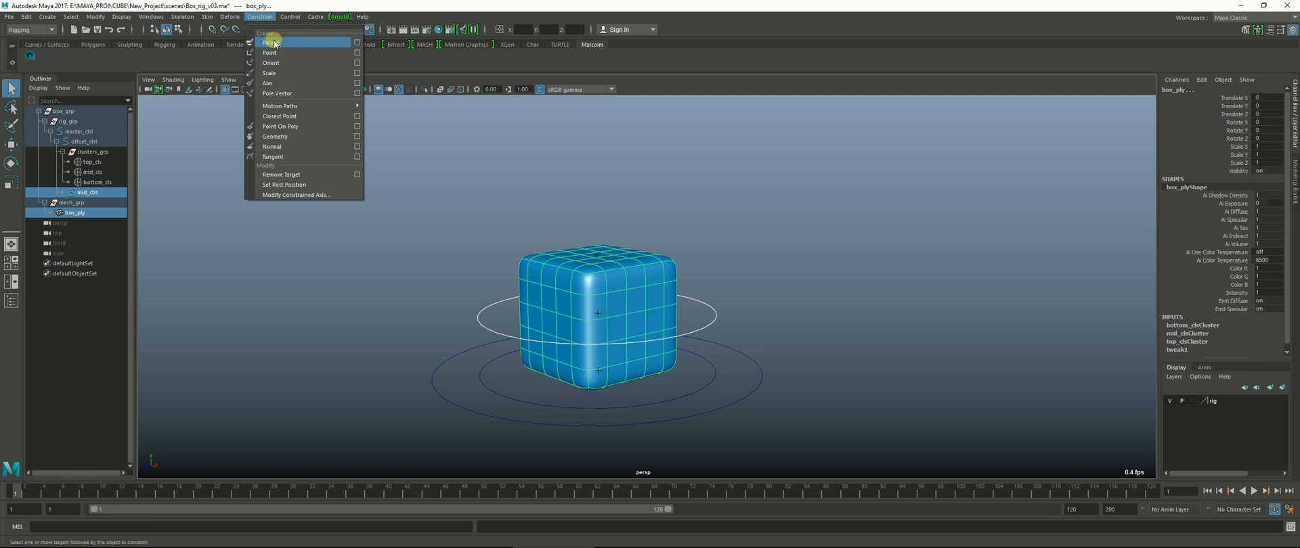
{"action": "left_click", "coordinate": [271, 42]}
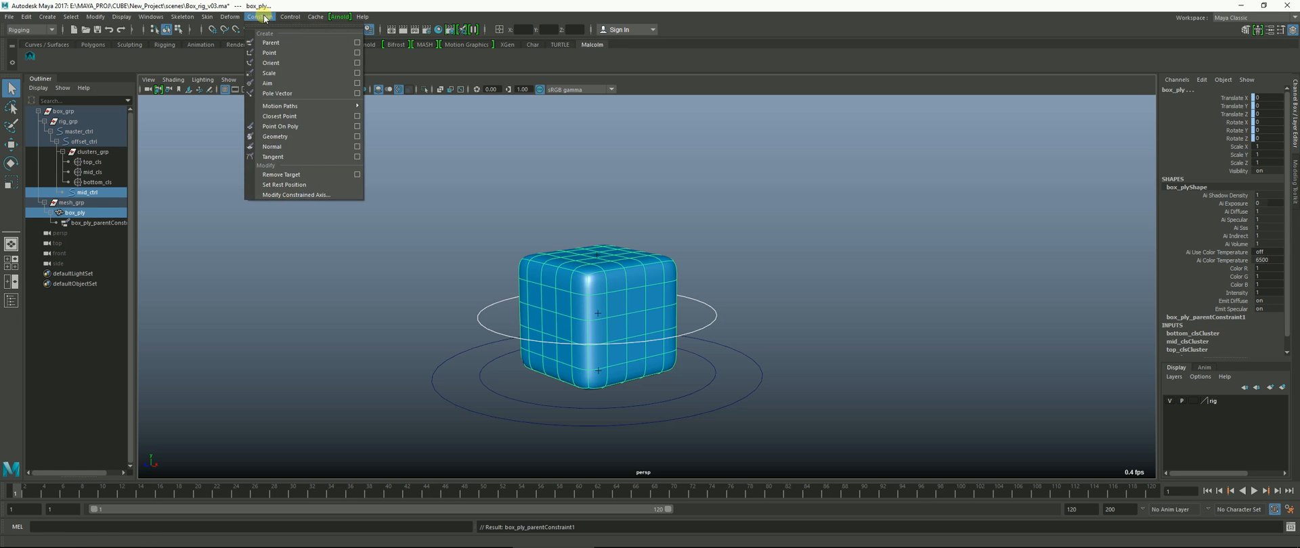
{"action": "left_click", "coordinate": [269, 73]}
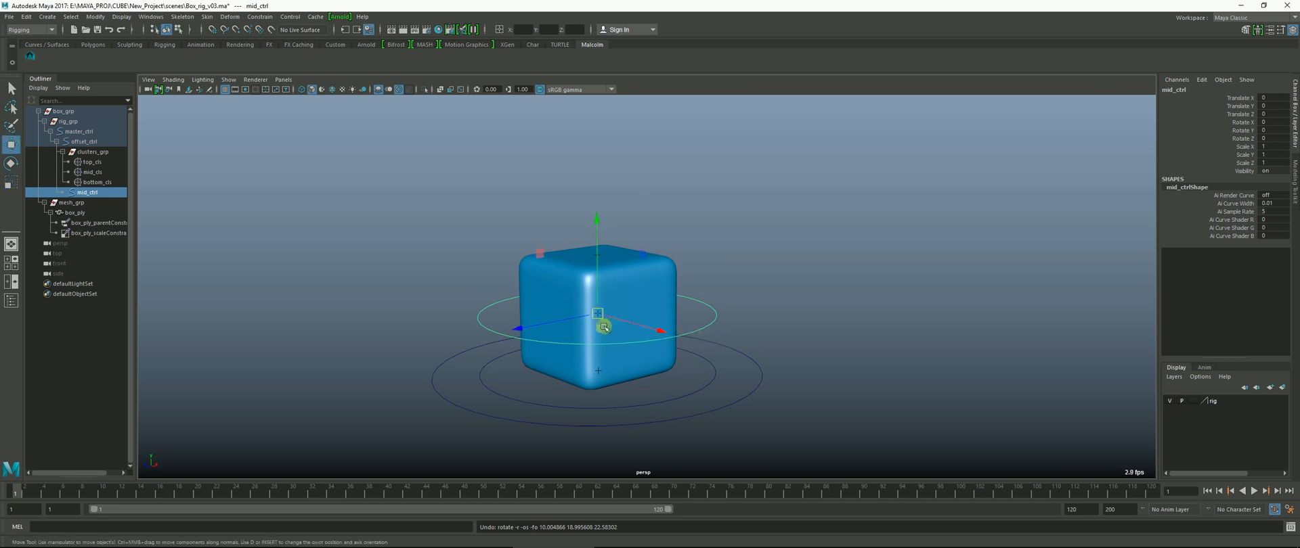
- Test-move mid_ctrl with the constrained mesh and parent clusters_grp under mid_ctrl
{"action": "left_click_drag", "start_coordinate": [604, 325], "coordinate": [324, 309]}
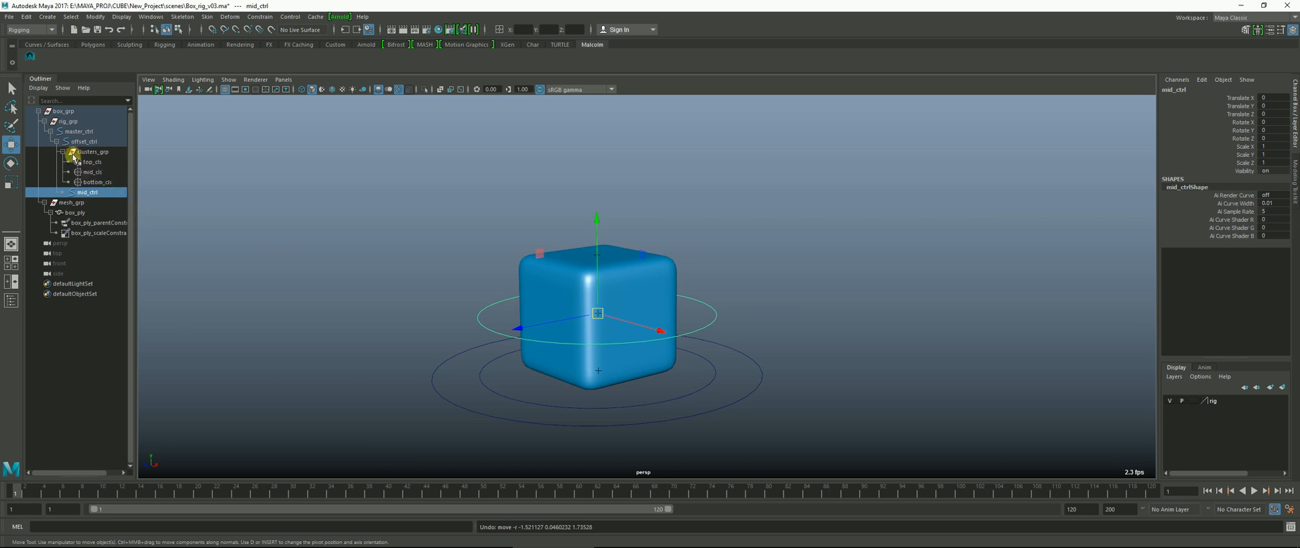
{"action": "left_click", "coordinate": [89, 151]}
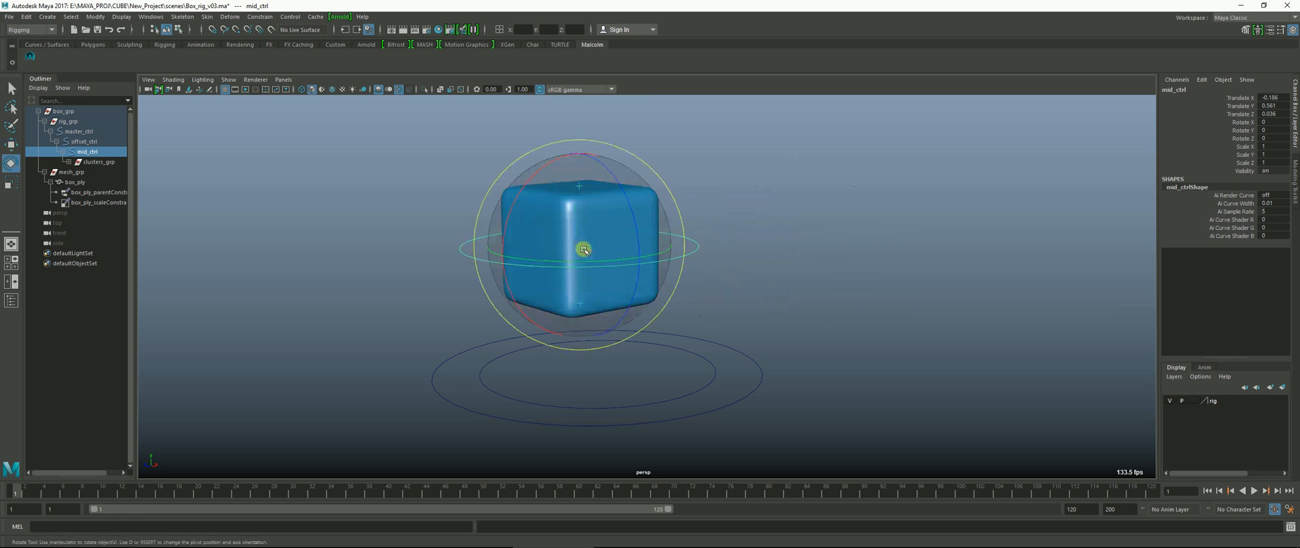
{"action": "left_click_drag", "start_coordinate": [582, 249], "coordinate": [534, 228]}
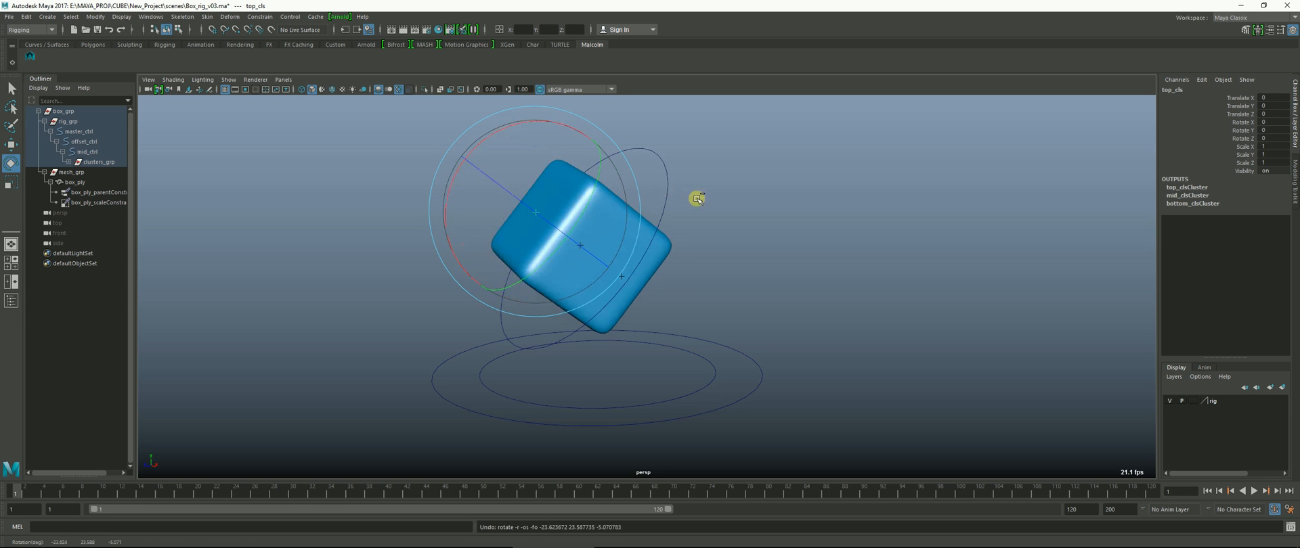
{"action": "left_click", "coordinate": [85, 152]}
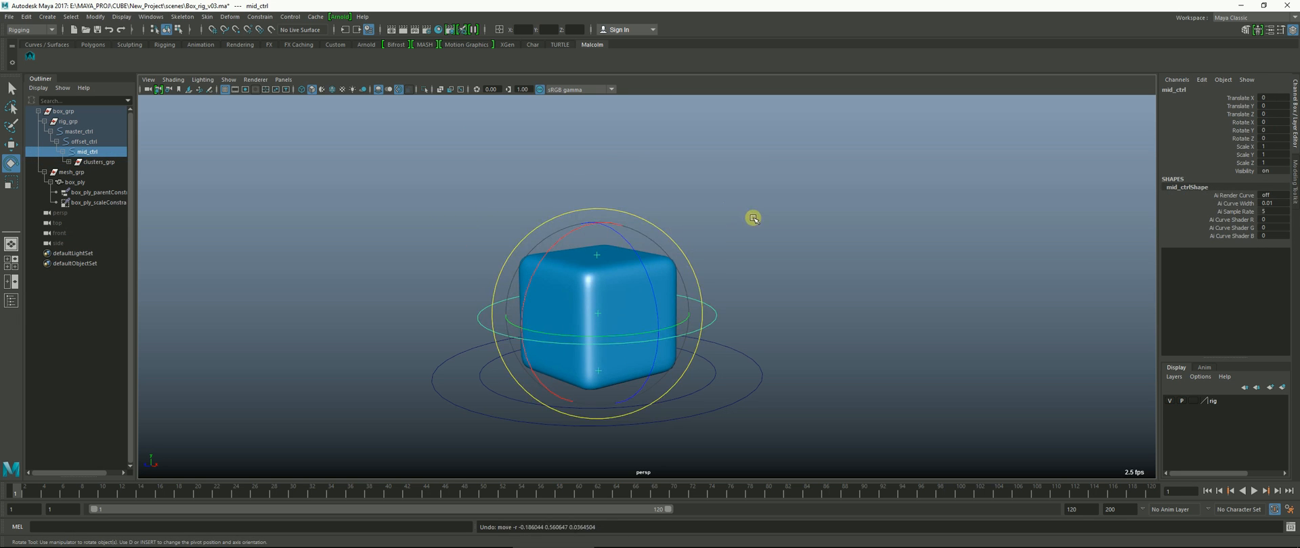